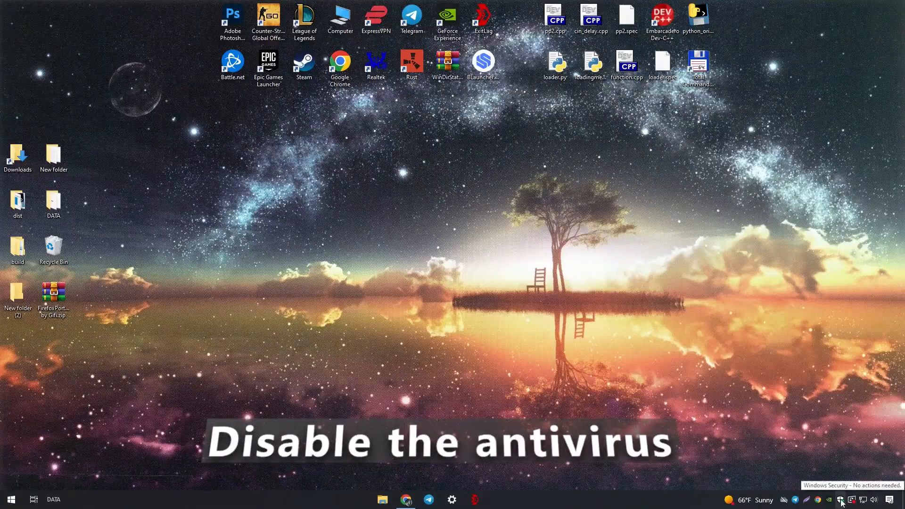
# Switch Real-time protection off under Virus & threat protection settings, then close Windows Security.
pyautogui.click(840, 499)
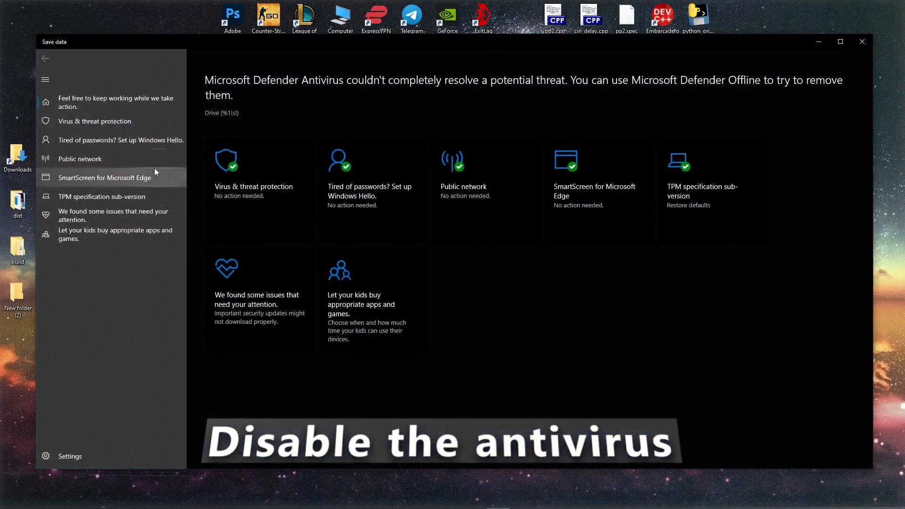
pyautogui.click(94, 121)
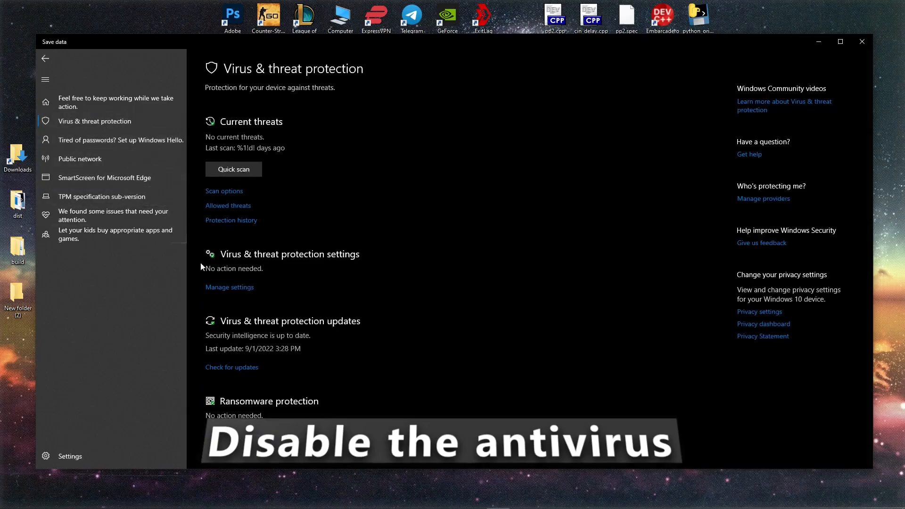
pyautogui.click(229, 287)
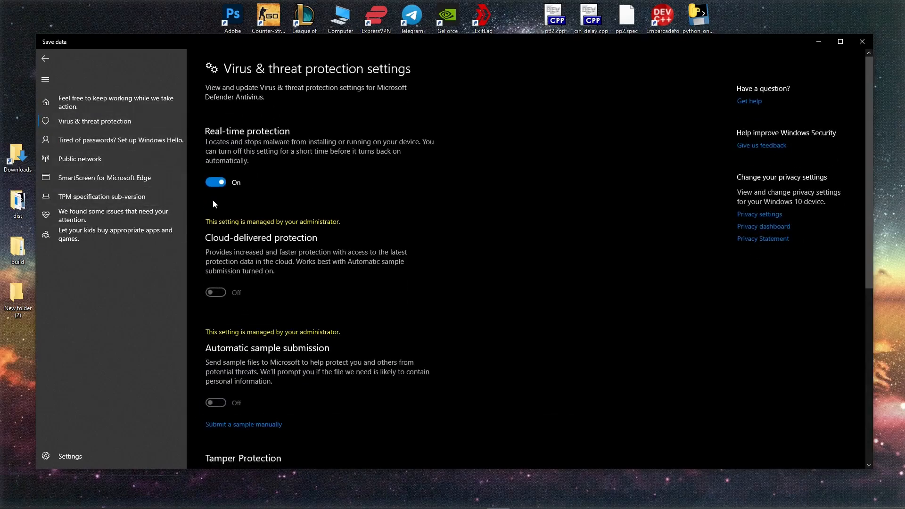
pyautogui.moveTo(438, 169)
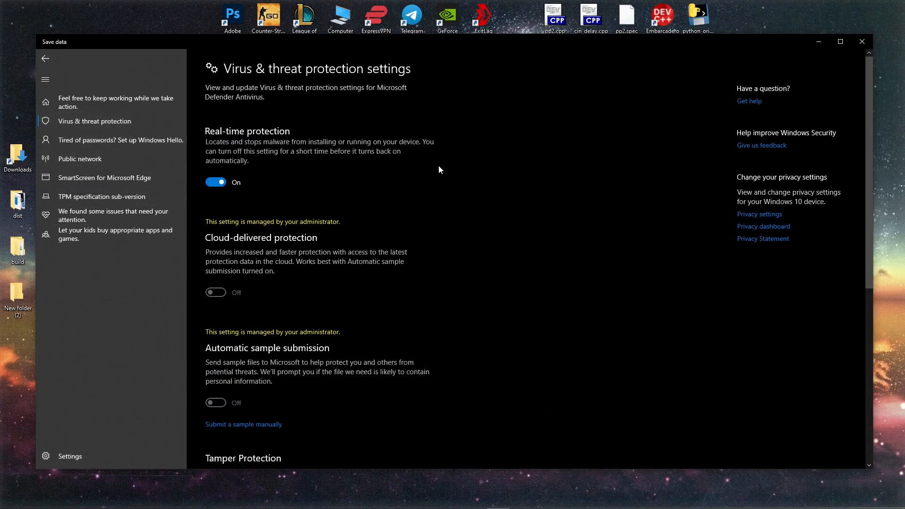
pyautogui.click(214, 181)
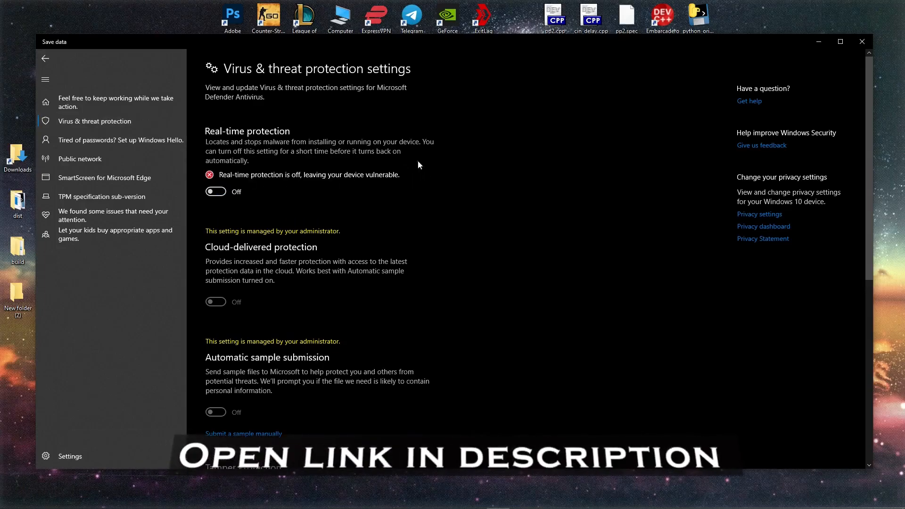
pyautogui.click(861, 42)
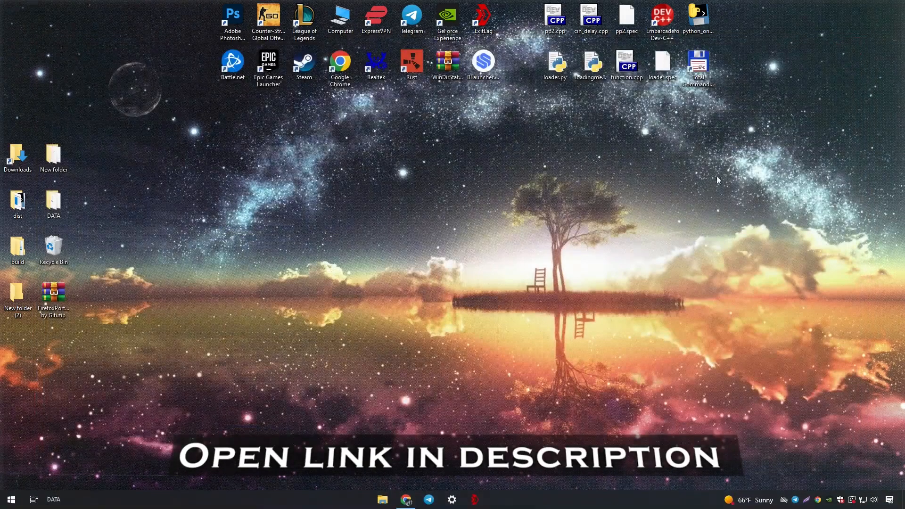
pyautogui.click(407, 499)
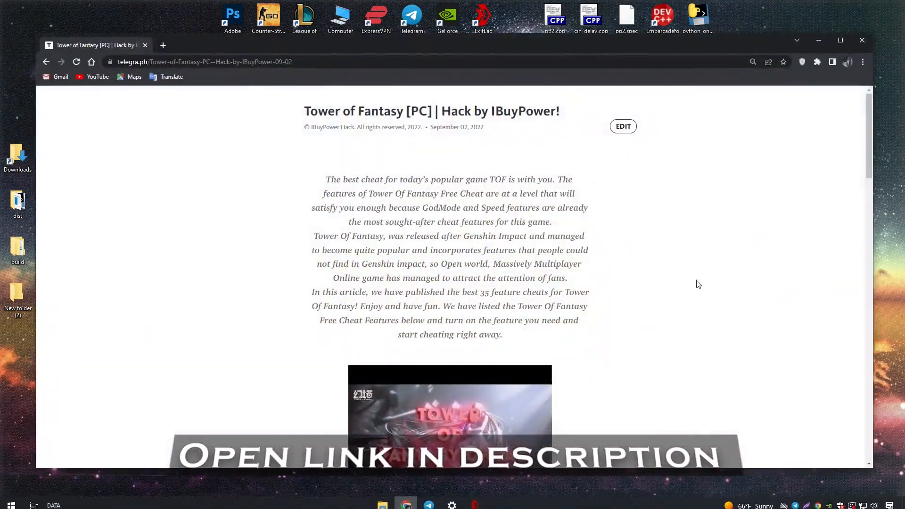
pyautogui.scroll(-3)
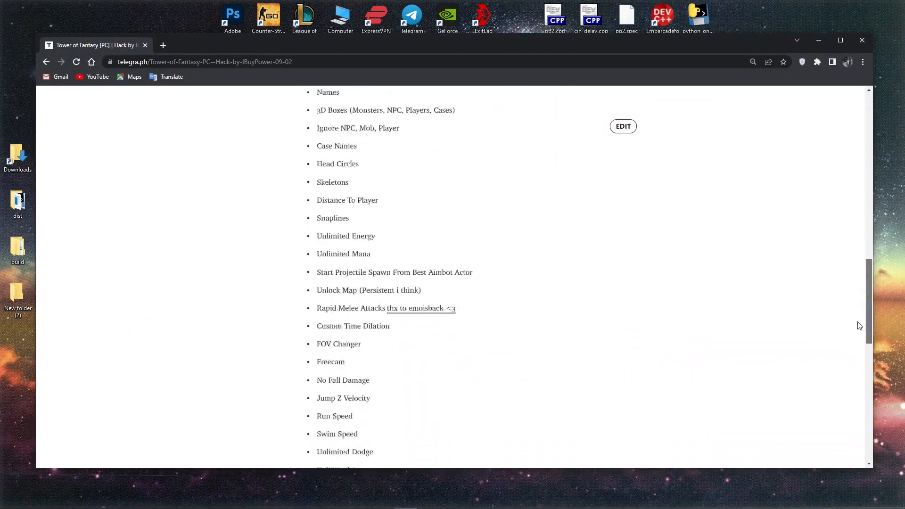
pyautogui.scroll(-3)
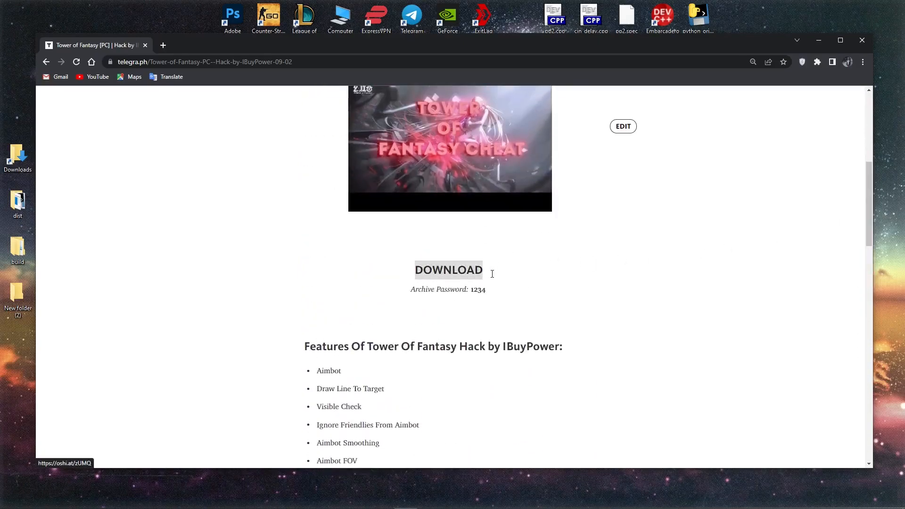
pyautogui.click(448, 270)
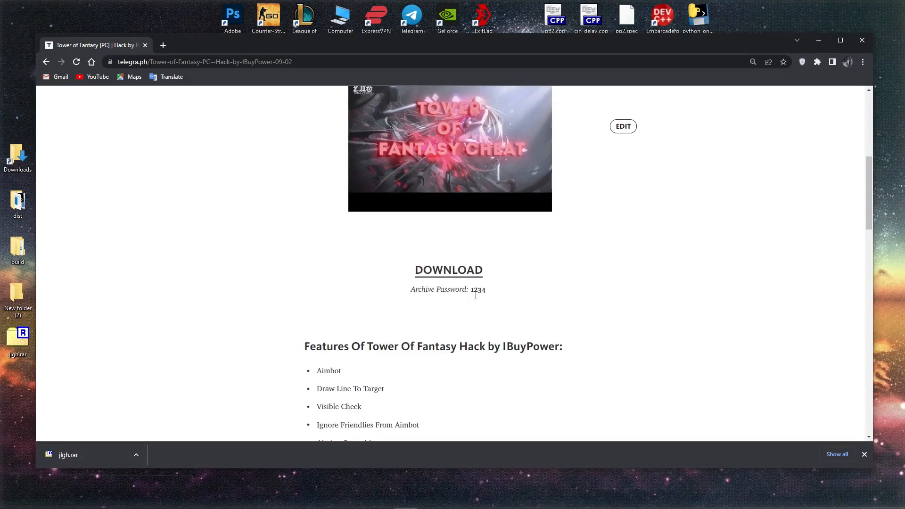
pyautogui.doubleClick(477, 289)
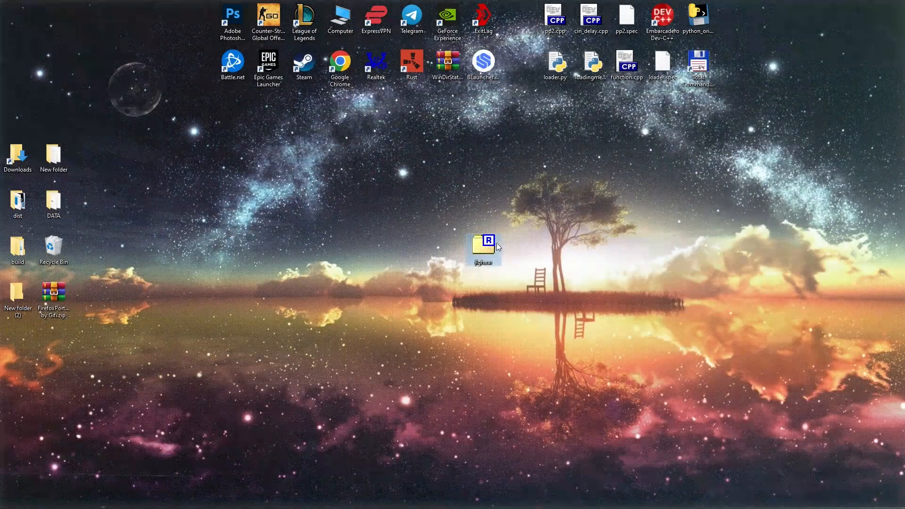
pyautogui.rightClick(483, 250)
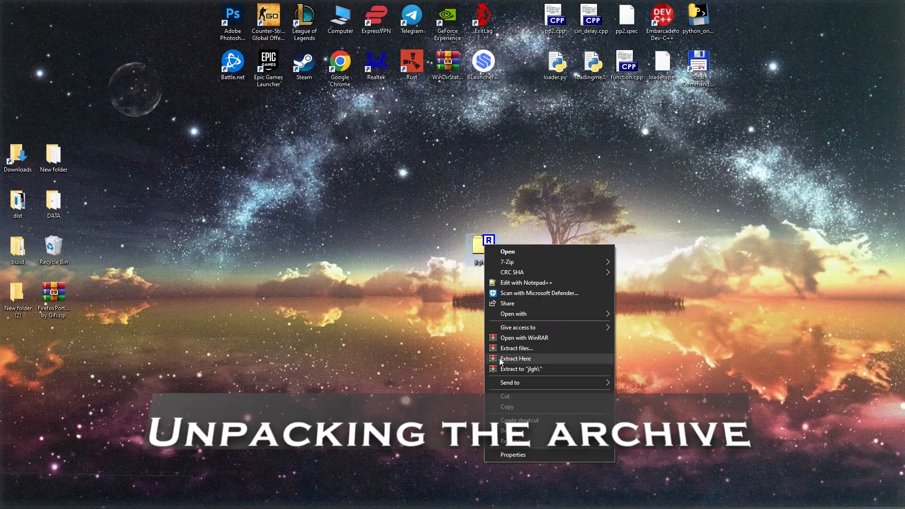
pyautogui.click(516, 358)
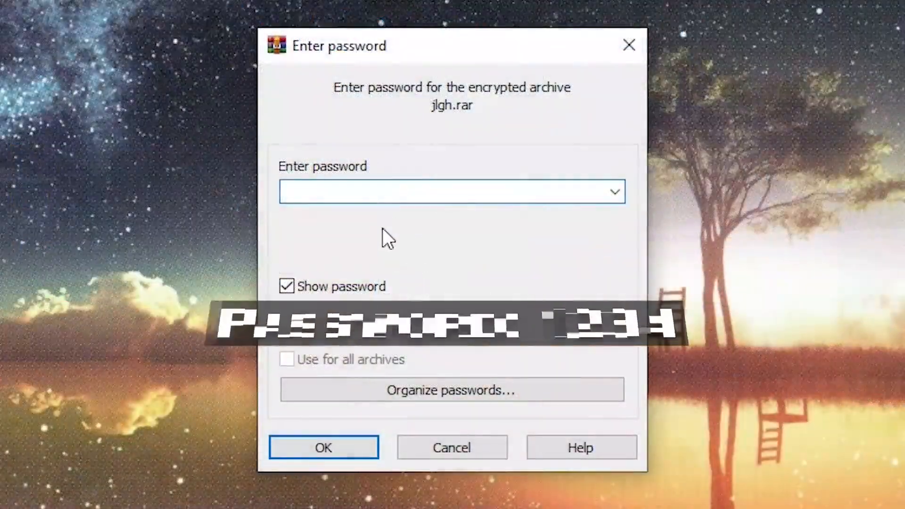
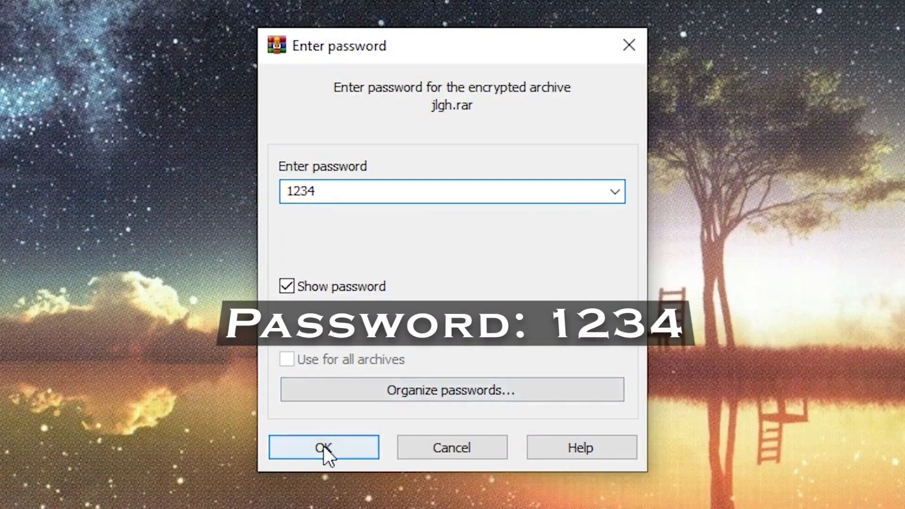
pyautogui.click(323, 447)
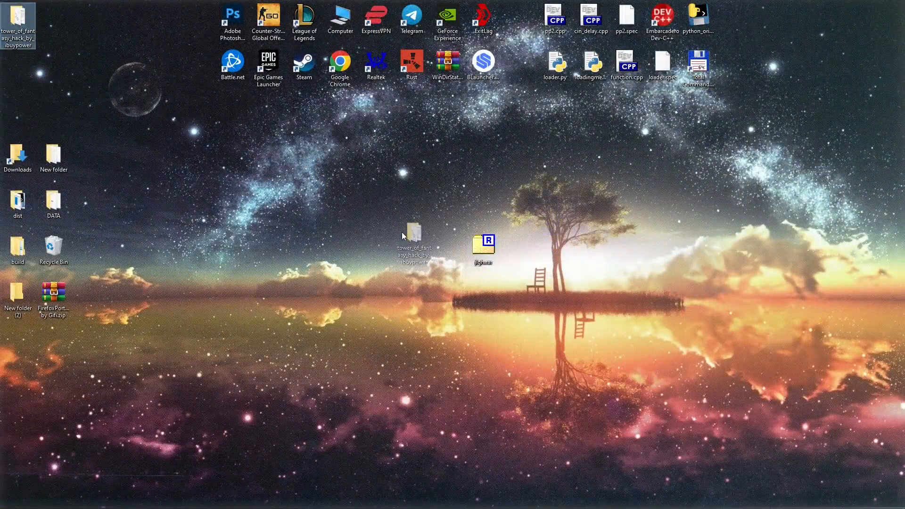
# Open the tower_of_fantasy_hack_by_ibuypower folder and select Spoofer HWID.exe.
pyautogui.doubleClick(412, 237)
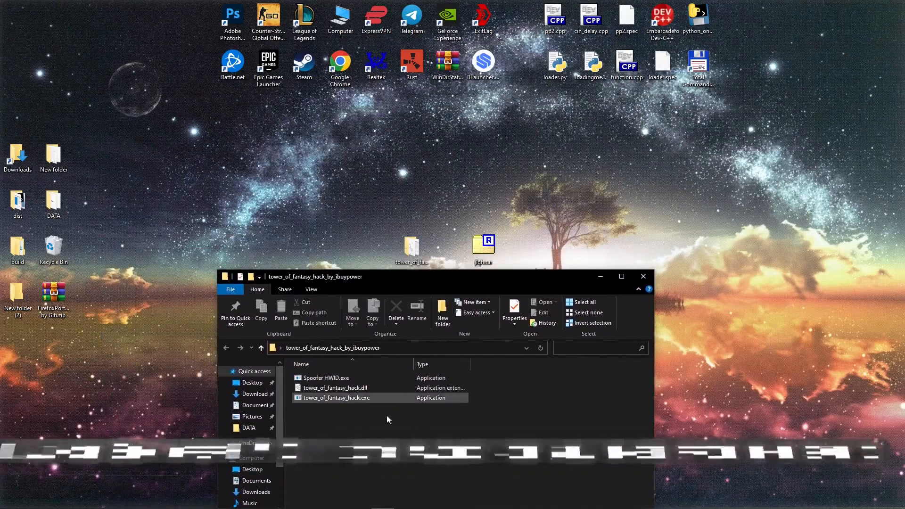
pyautogui.click(326, 378)
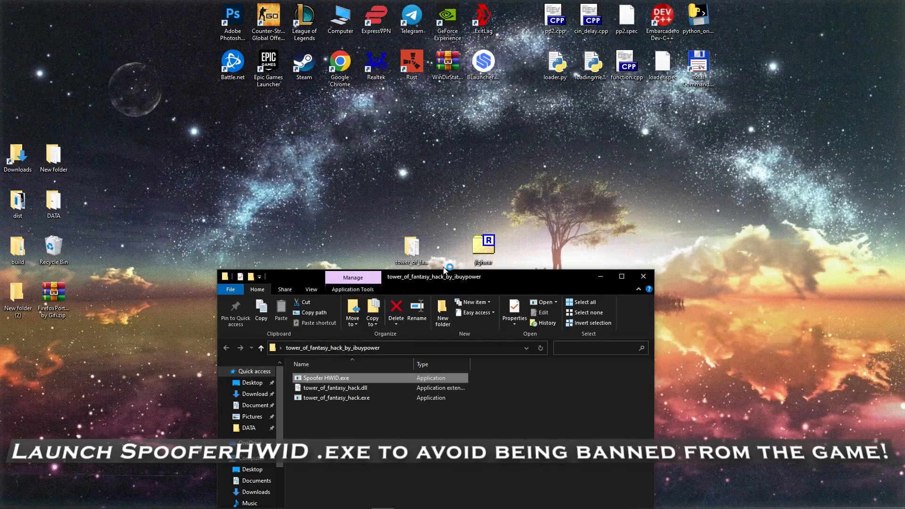
# Run Spoofer HWID.exe, tick Disks through NIC spoofing, and start the spoof.
pyautogui.doubleClick(326, 377)
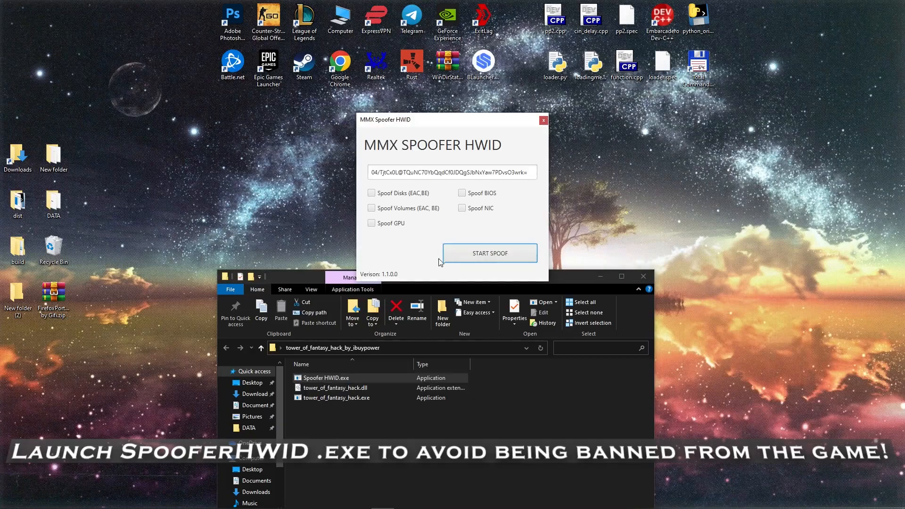
pyautogui.click(371, 193)
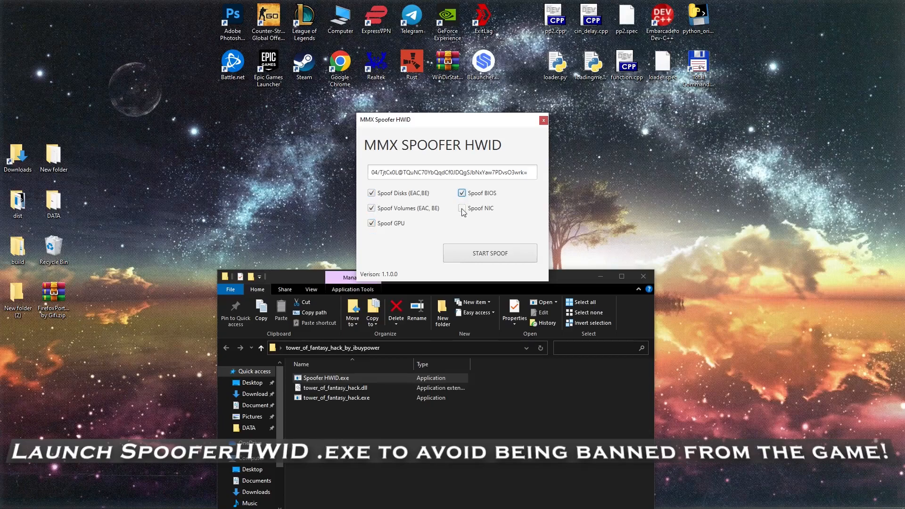
pyautogui.click(461, 208)
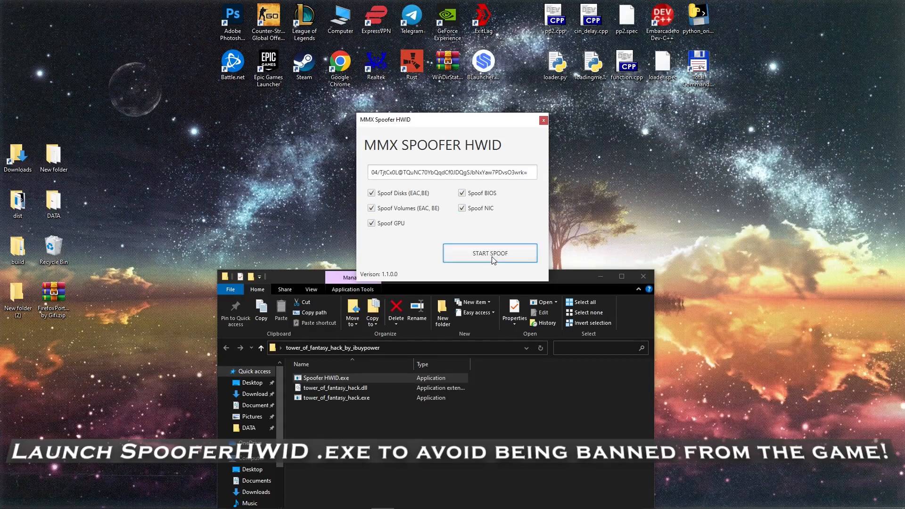
pyautogui.click(489, 253)
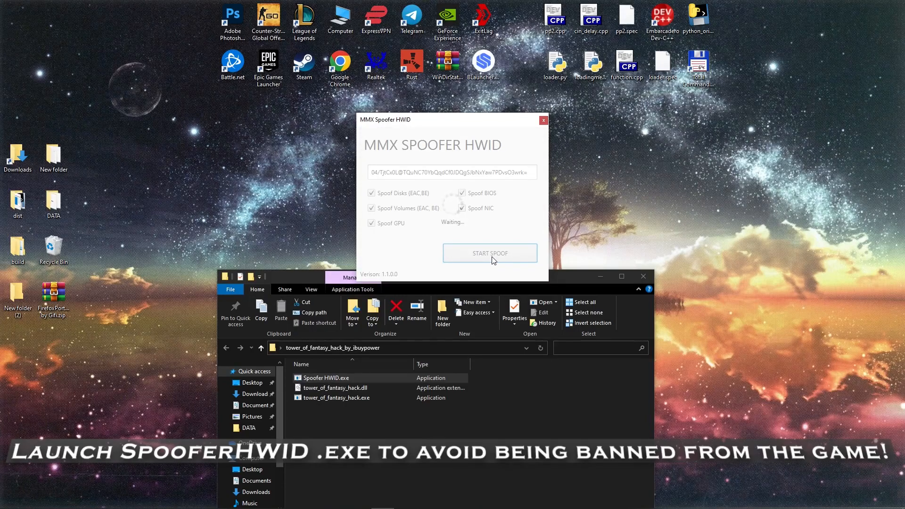
pyautogui.click(489, 252)
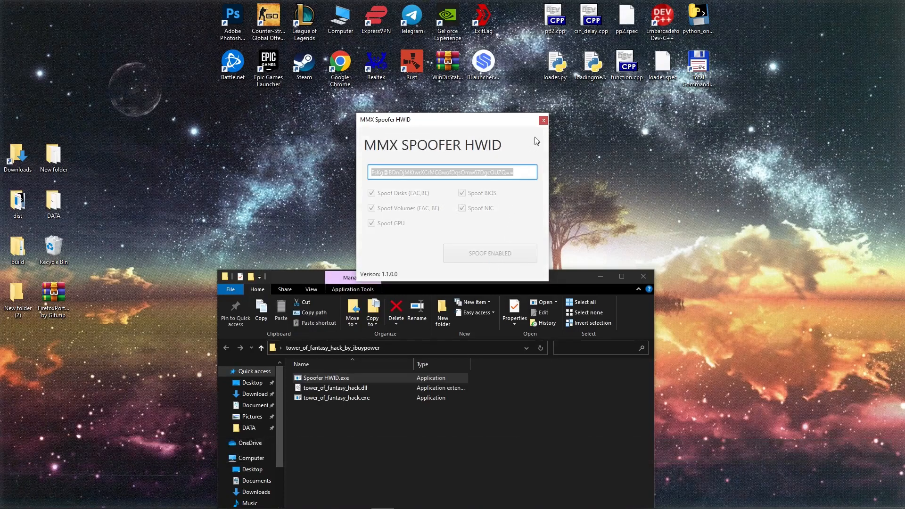
pyautogui.doubleClick(337, 397)
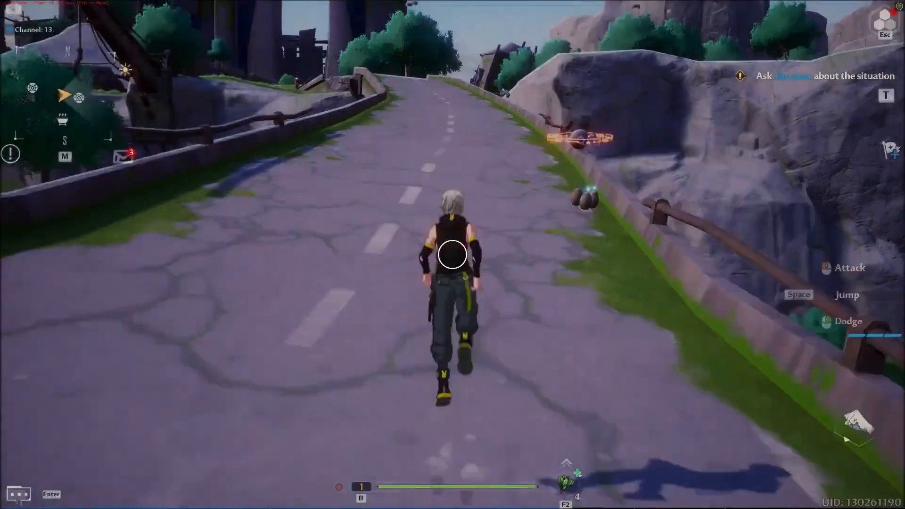
# Check the game's Display settings (Extreme preset, 120 FPS), then resume gameplay.
pyautogui.press('space')
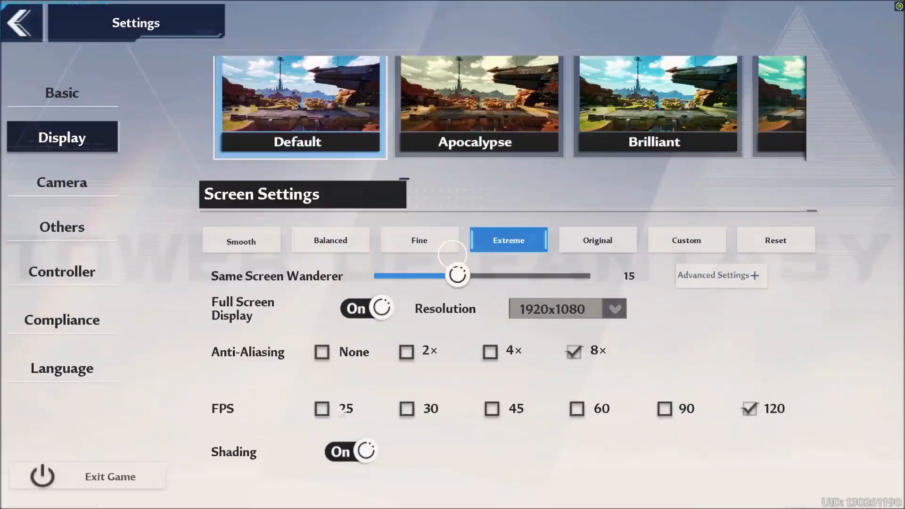
pyautogui.click(21, 23)
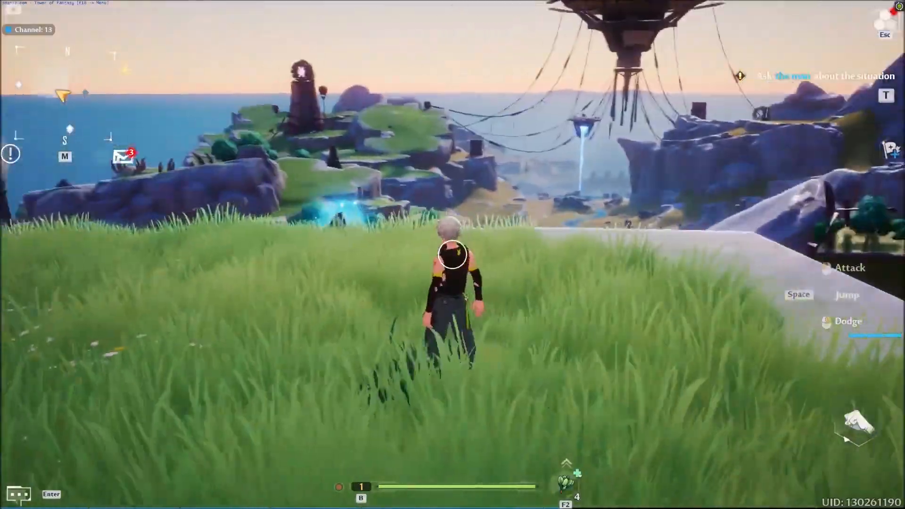